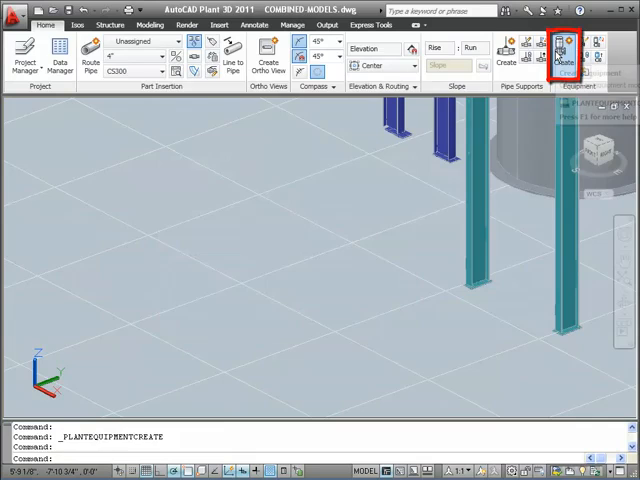
Start a new piece of equipment and choose Pump > Centrifugal Pump as its type.
click(560, 58)
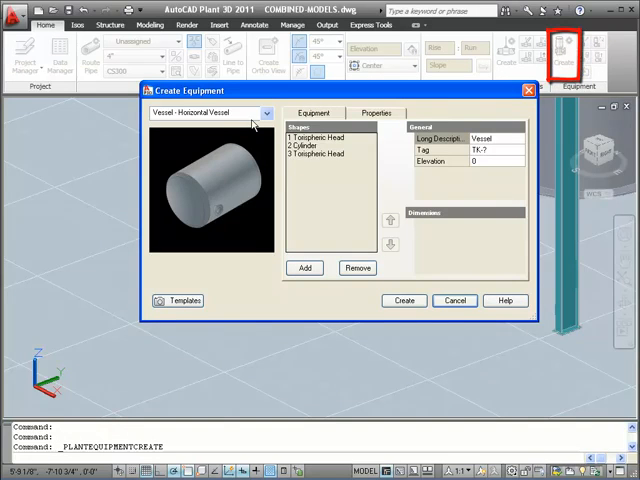
click(260, 112)
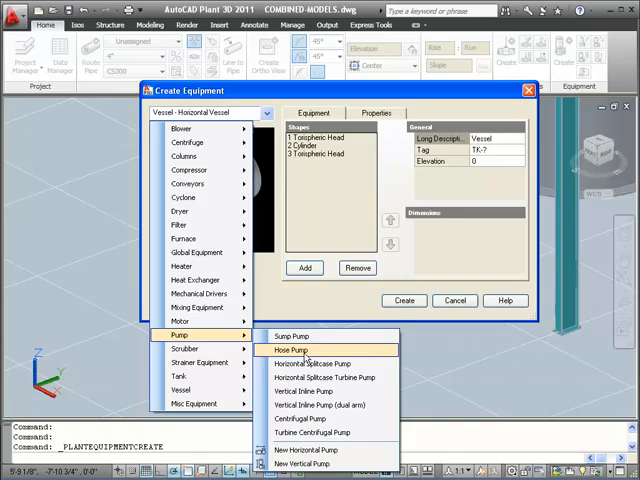
click(304, 418)
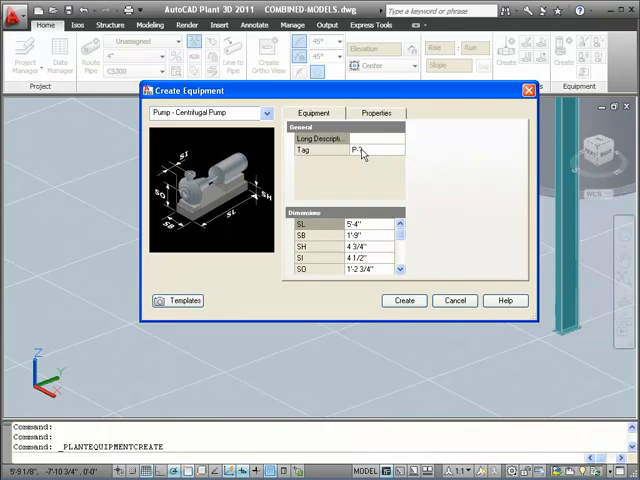
Assign the new centrifugal pump the tag P-200 (type P, number 200).
click(378, 152)
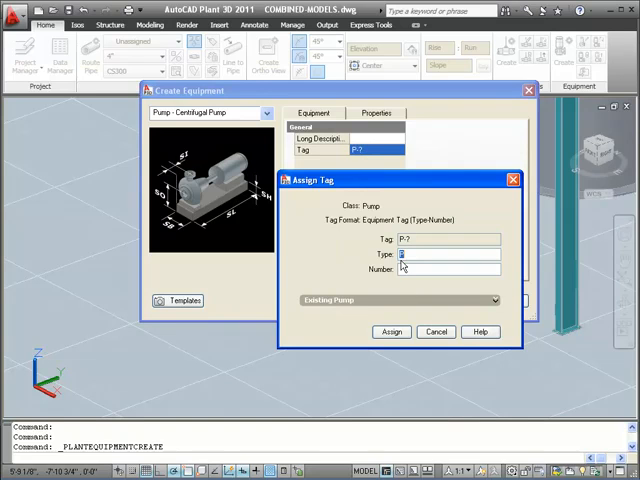
text(P)
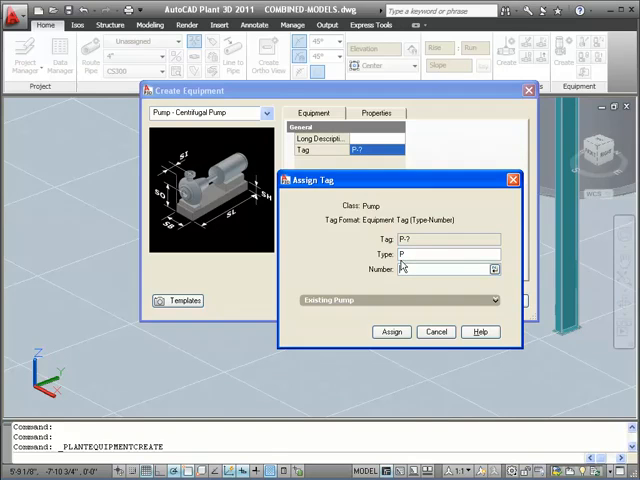
text(2)
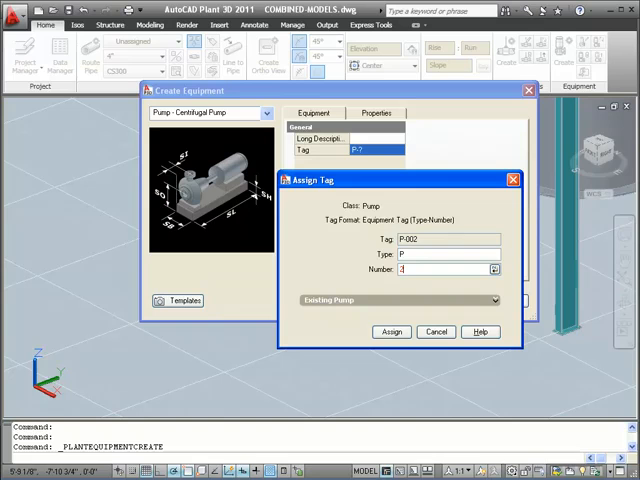
text(00)
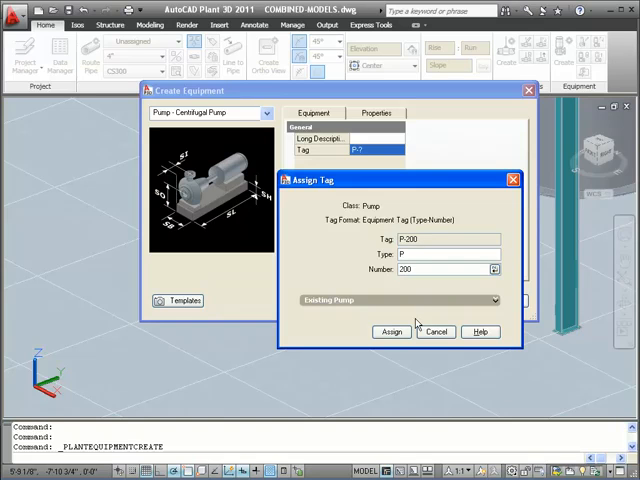
click(392, 332)
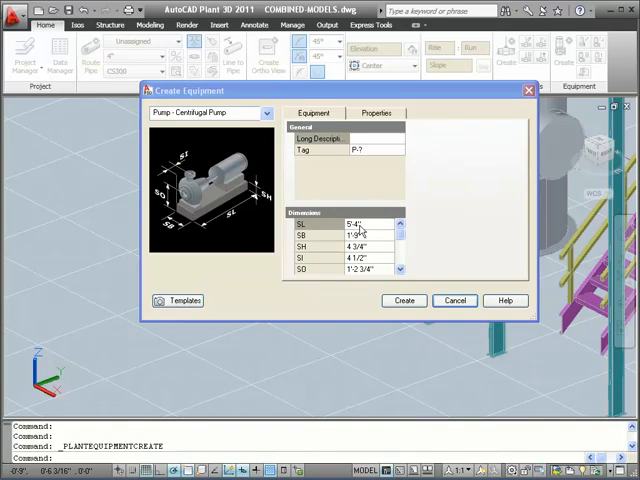
click(376, 224)
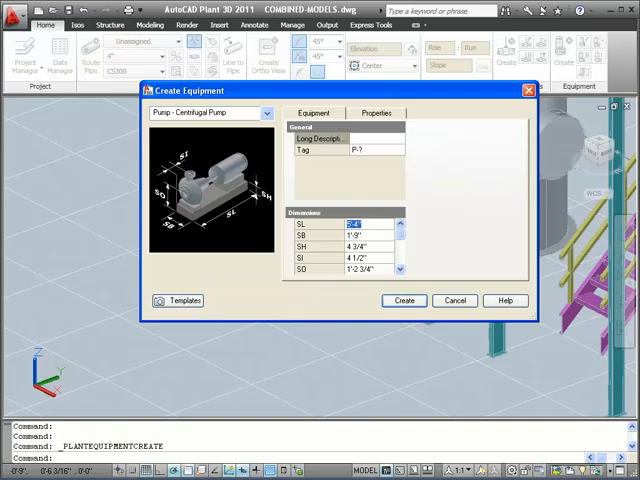
click(370, 244)
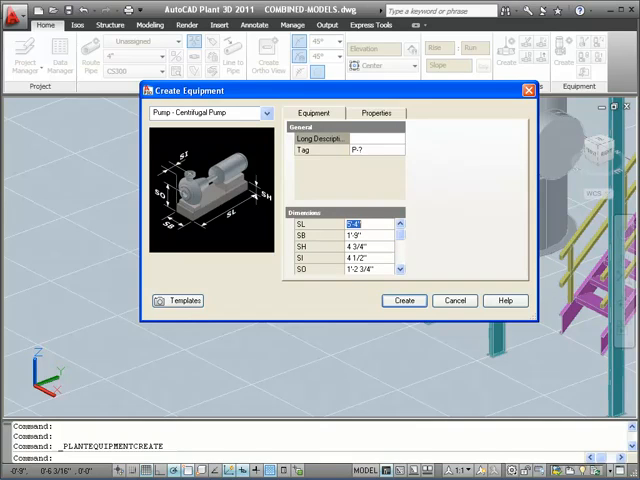
mouse_move(476, 152)
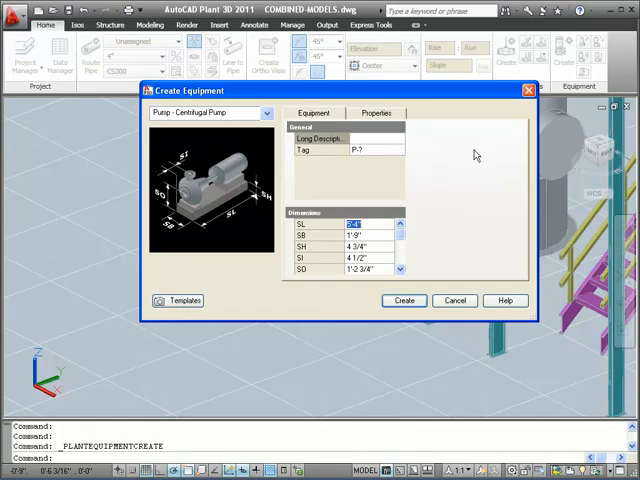
Show the pump's nozzle properties and switch to the Discharge nozzle, a 4" flanged RF class 300.
click(376, 112)
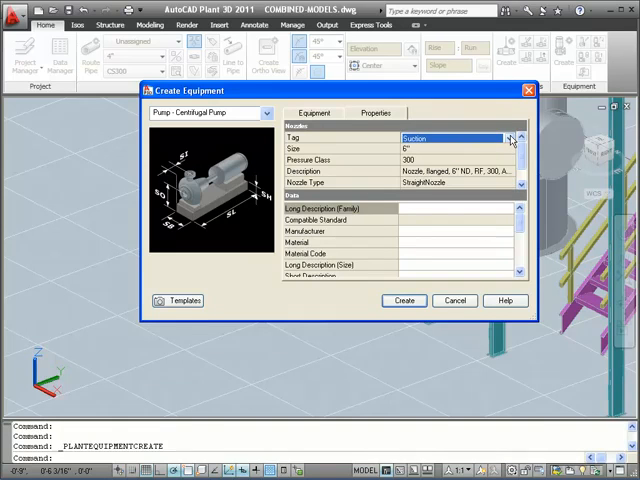
click(512, 138)
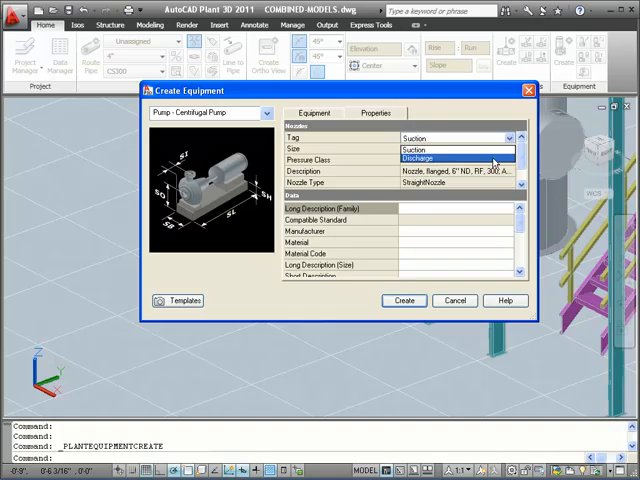
click(422, 158)
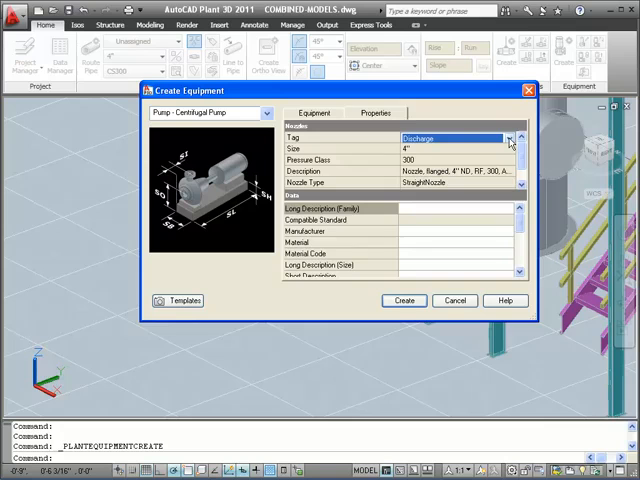
mouse_move(412, 212)
text(Blake)
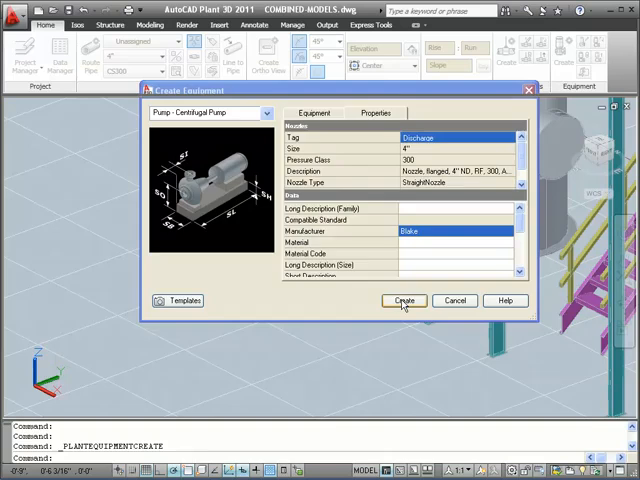
Create the pump P-200 and begin placing it in the plant model.
click(404, 300)
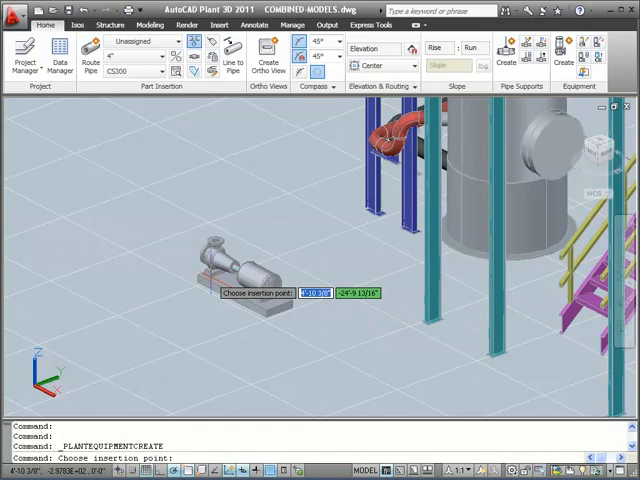
mouse_move(216, 330)
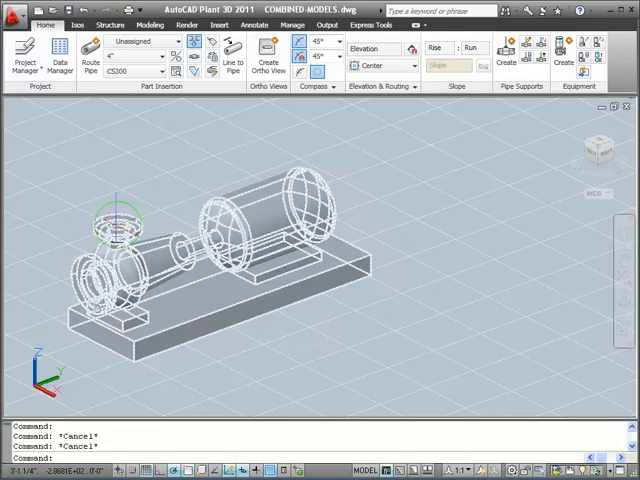
mouse_move(124, 230)
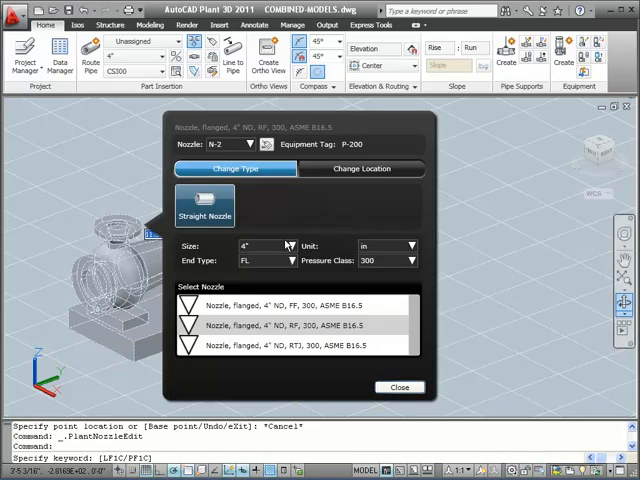
Make nozzle N-2 on pump P-200 a 6 inch flanged RF class 300 nozzle and finish editing.
click(288, 246)
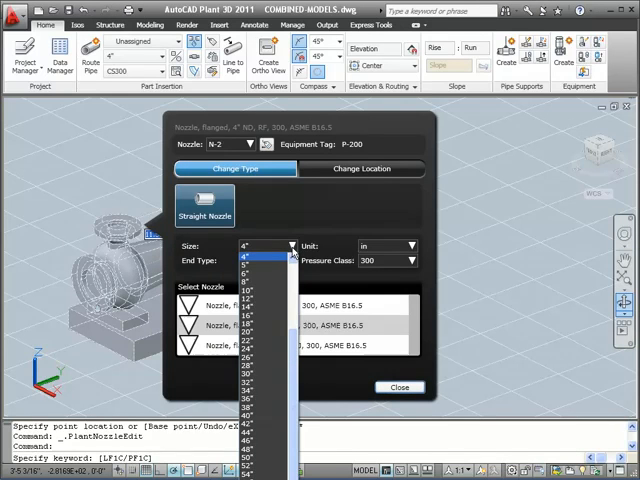
click(262, 268)
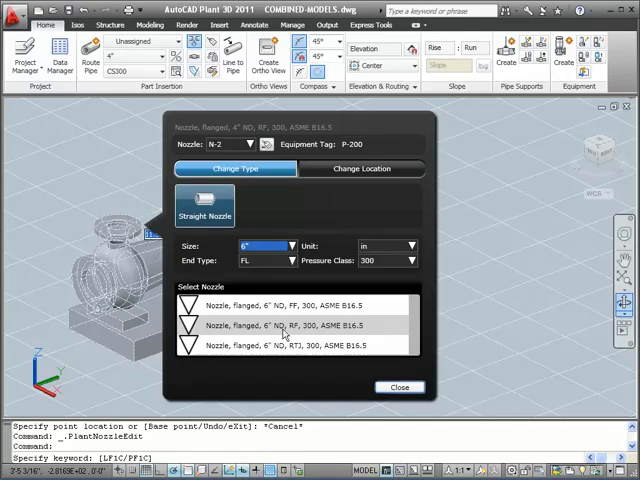
click(284, 324)
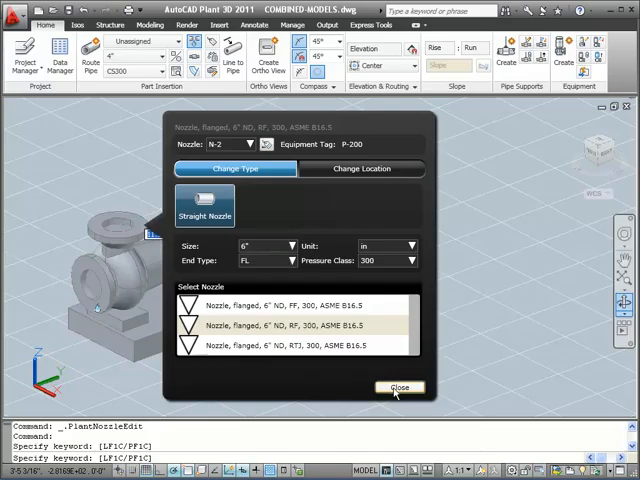
click(398, 388)
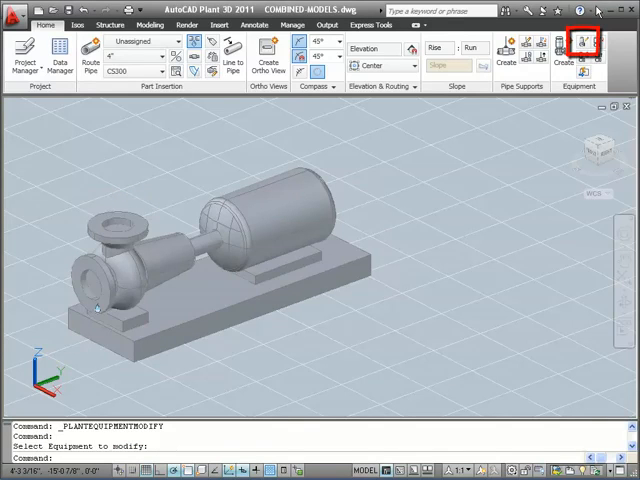
mouse_move(580, 42)
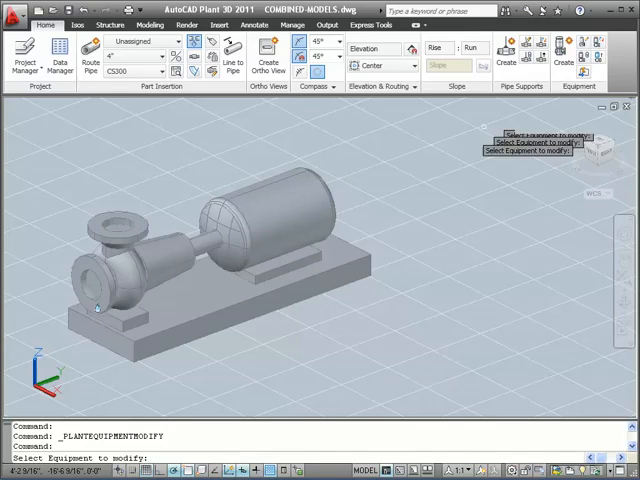
Pick pump P-200 in the model as the equipment to modify.
click(96, 304)
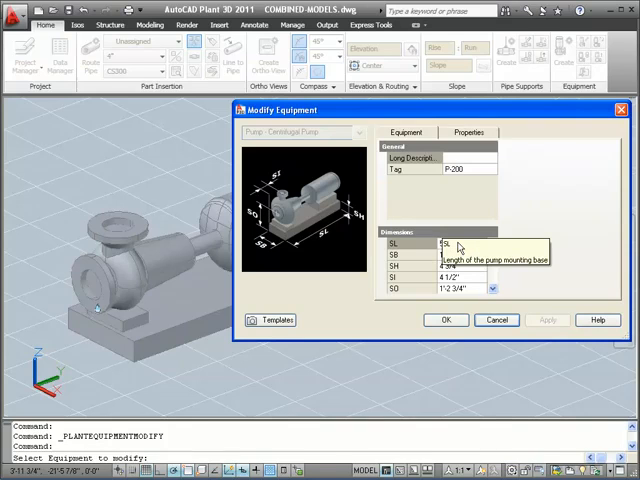
Set pump P-200's SL dimension to 7 and SB to 24, apply and confirm the changes.
click(456, 244)
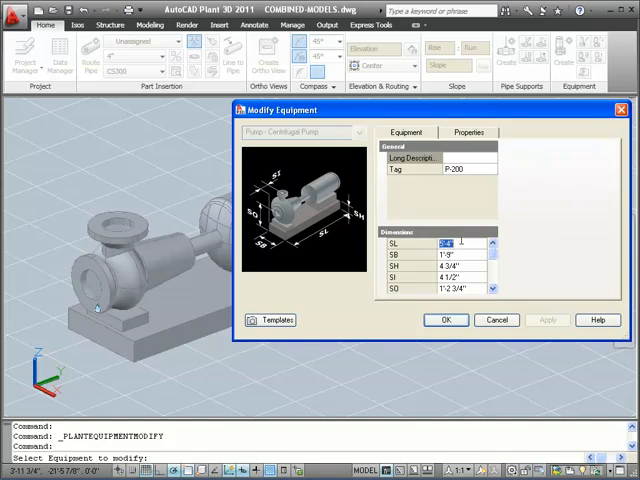
text(7')
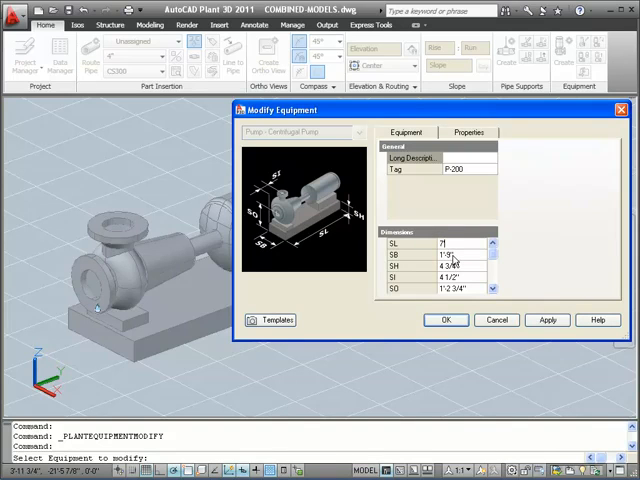
click(448, 258)
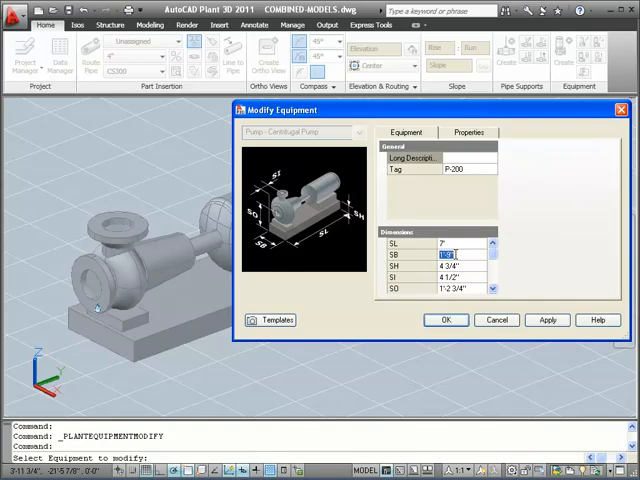
text(24)
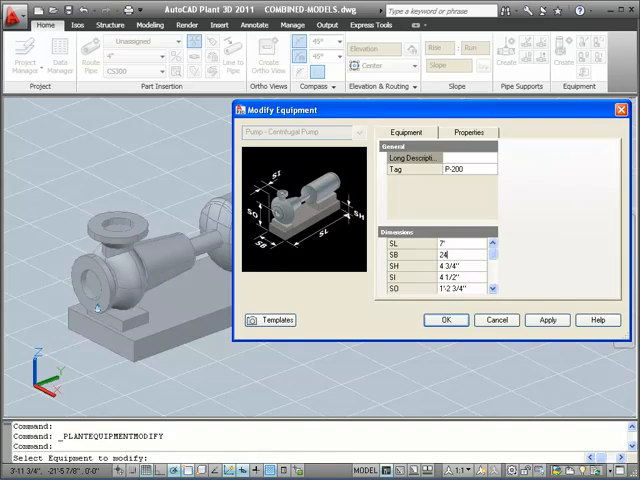
click(456, 254)
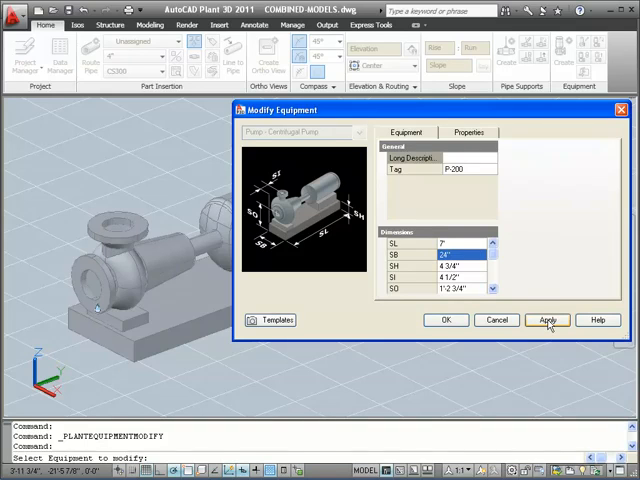
click(548, 320)
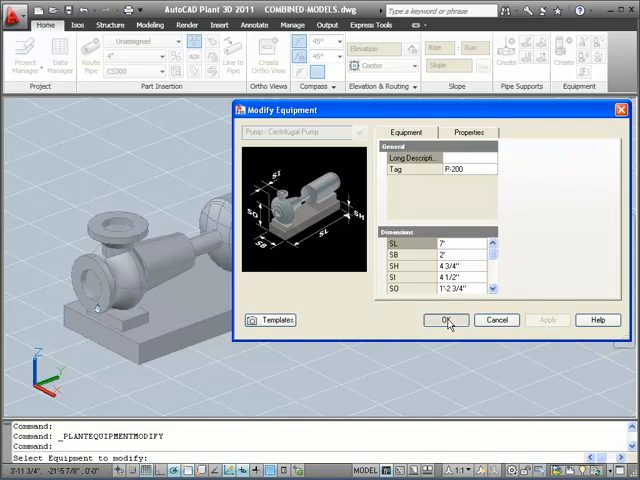
click(446, 320)
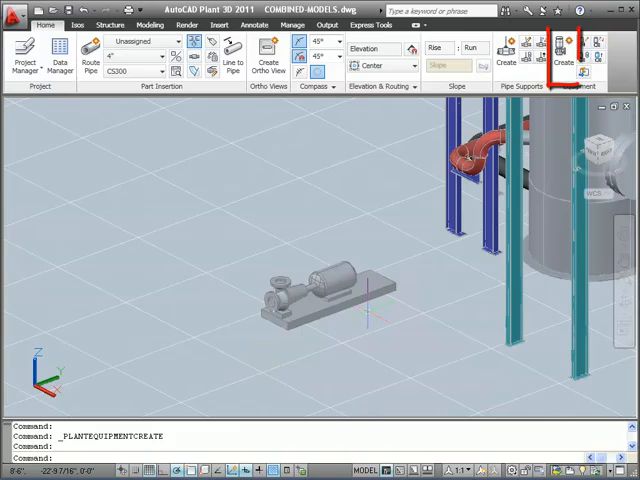
mouse_move(560, 52)
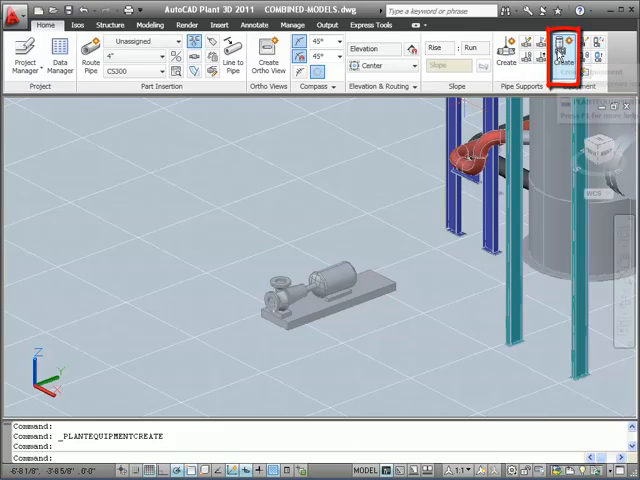
Create a horizontal vessel, replacing its torispheric head with an elliptical head, and place it in the model.
click(560, 54)
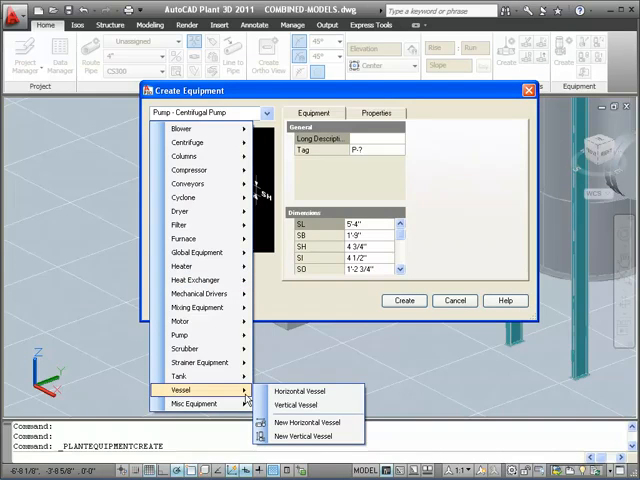
click(296, 392)
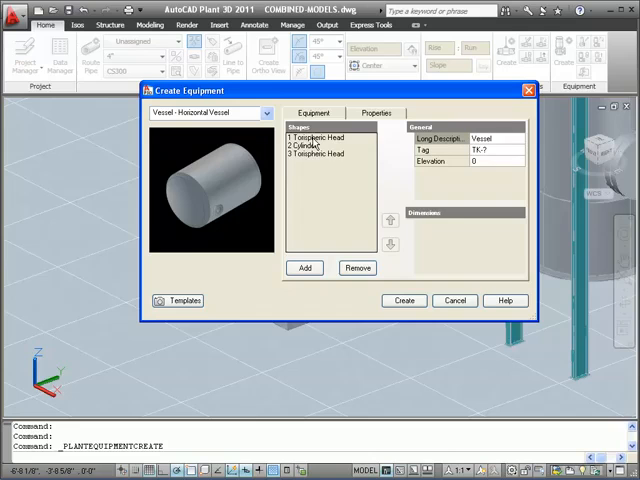
click(318, 136)
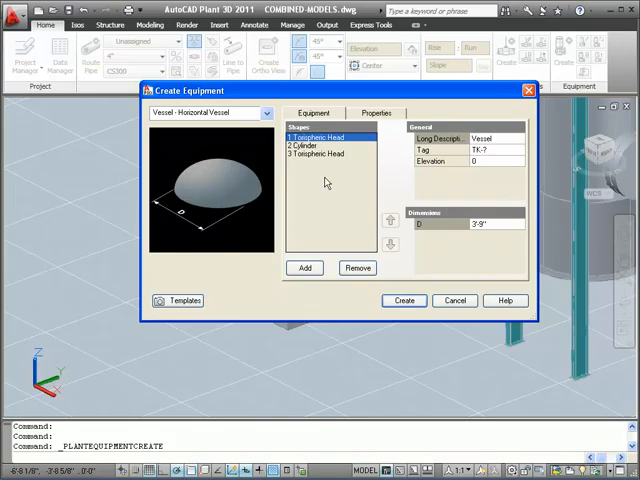
click(304, 268)
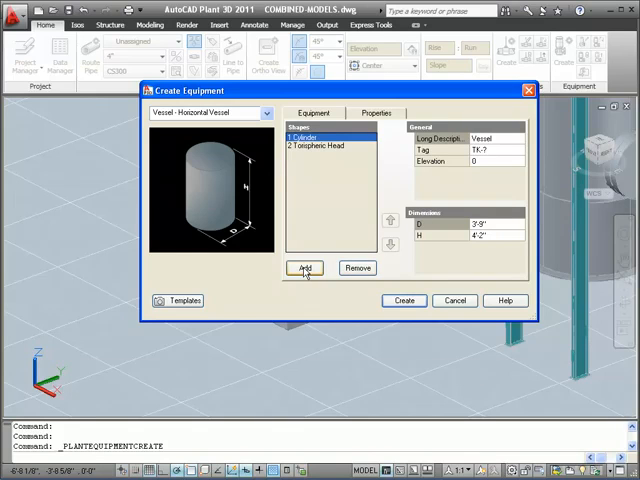
click(304, 268)
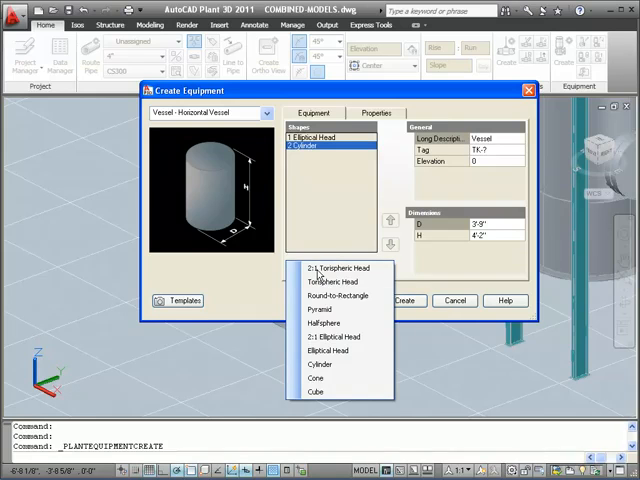
mouse_move(330, 352)
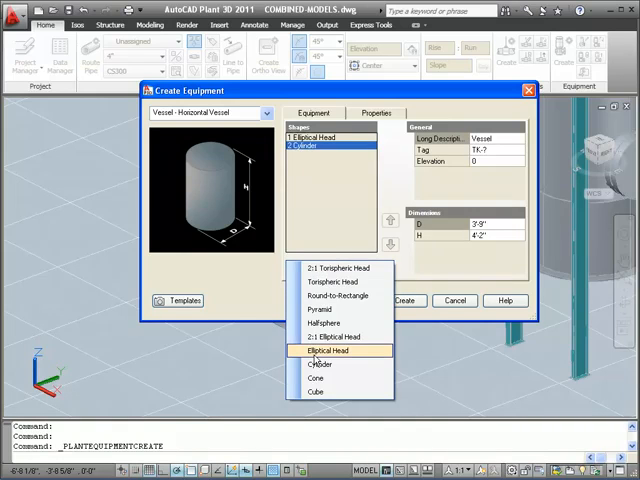
click(328, 350)
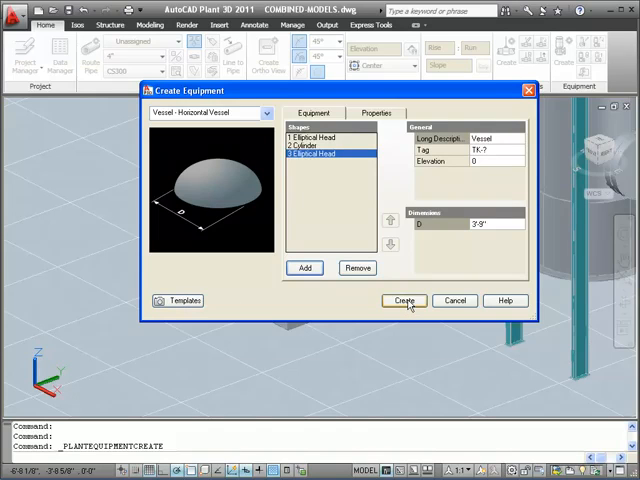
click(402, 300)
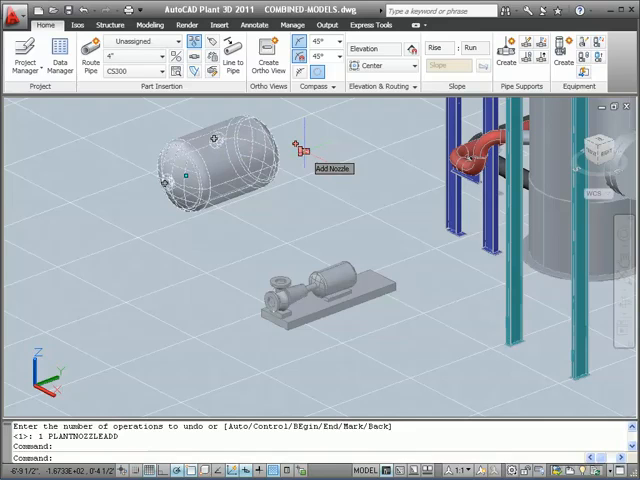
Add nozzle N-3 to the vessel as a 4" flanged RF class 150 nozzle and finish editing it.
key(Escape)
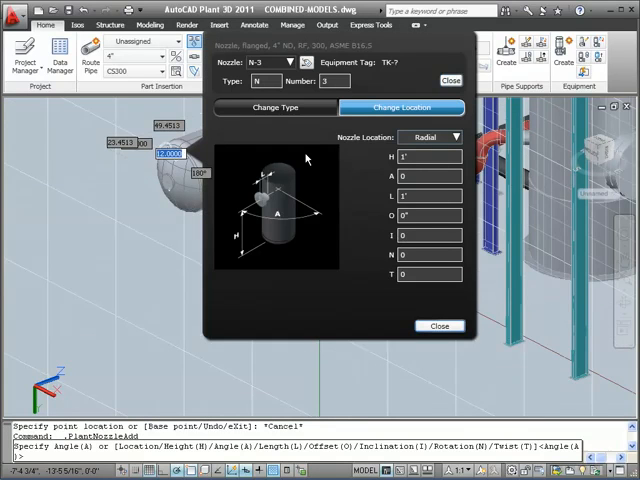
click(274, 108)
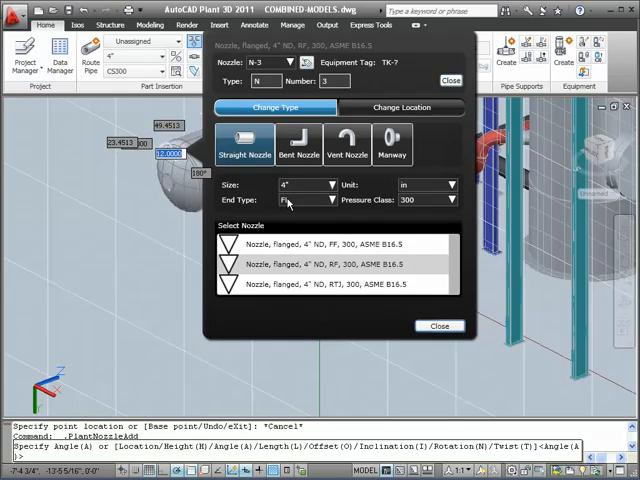
click(448, 200)
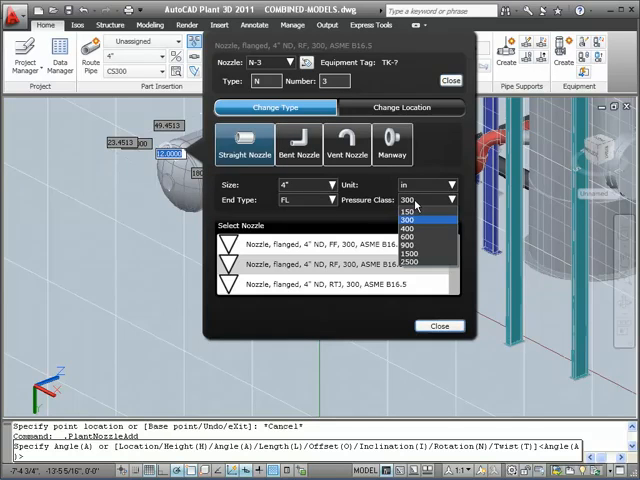
click(416, 216)
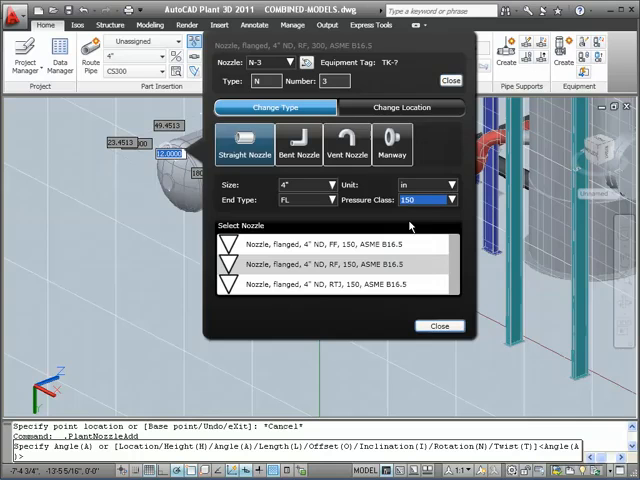
click(336, 264)
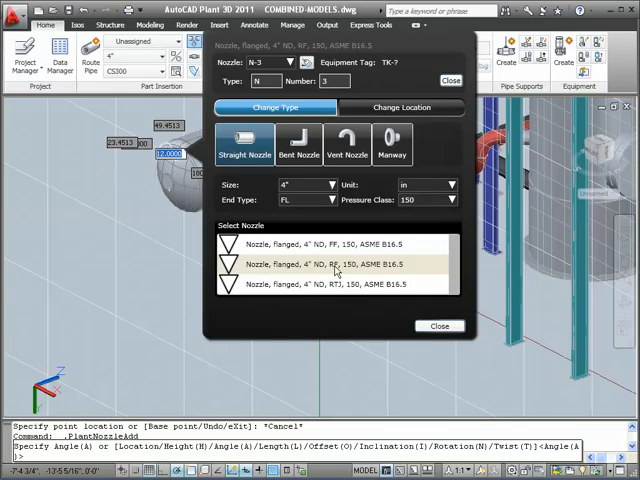
click(402, 108)
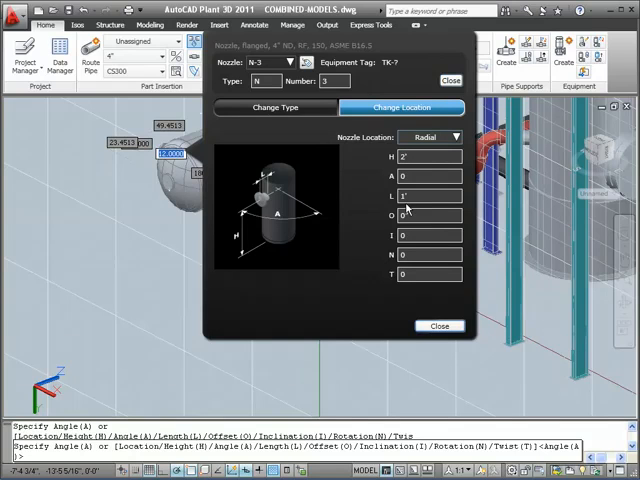
mouse_move(404, 196)
text(.5)
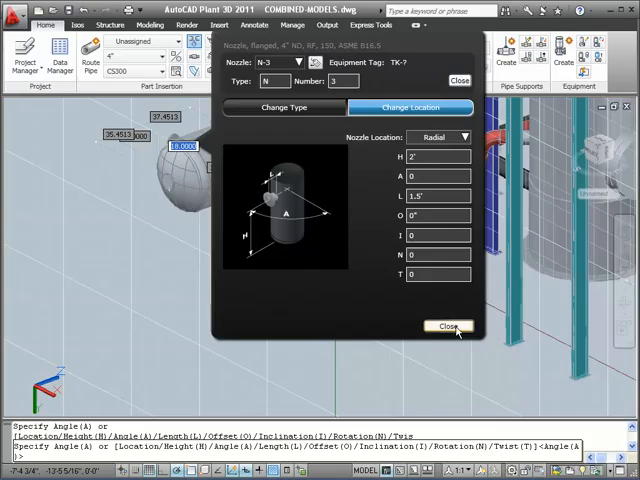
click(448, 326)
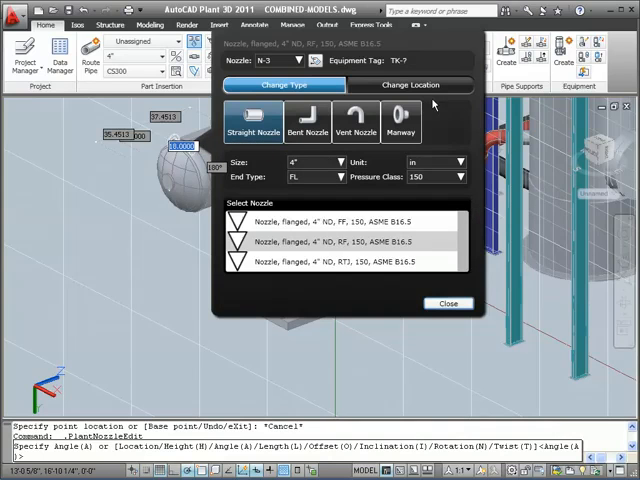
Reposition nozzle N-3 on vessel TK-7 at a 90° angle and close the nozzle editor.
click(412, 84)
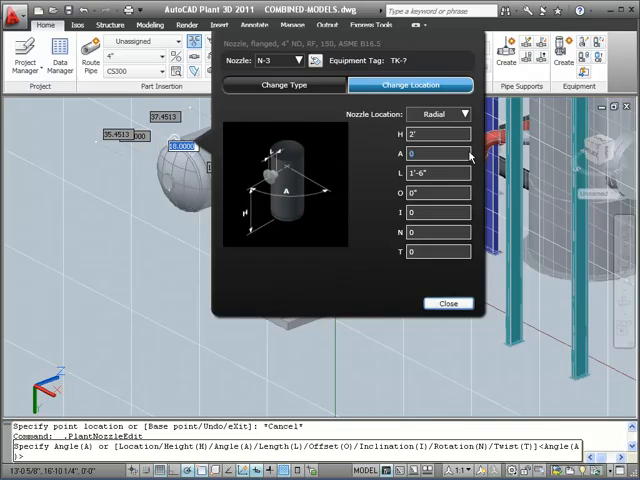
text(90)
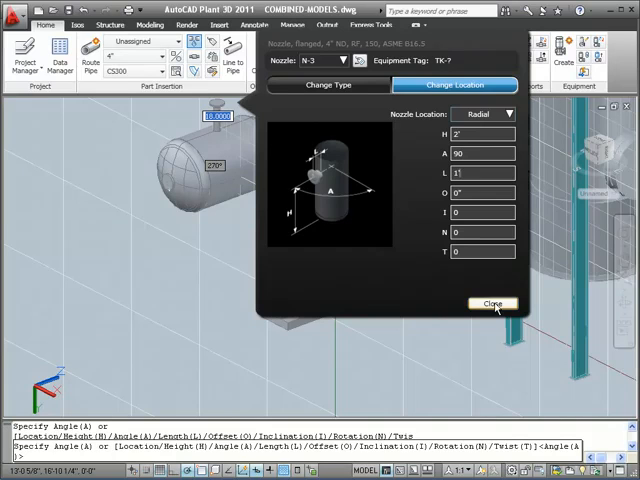
click(492, 304)
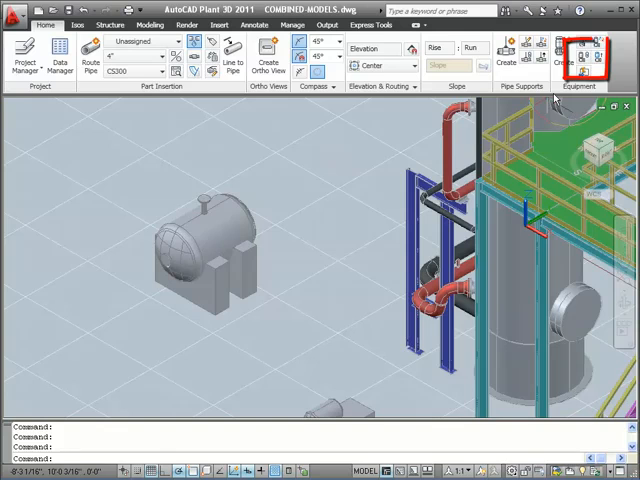
Start the Equipment panel command after the vessel TK-7 sits on its saddles.
click(584, 56)
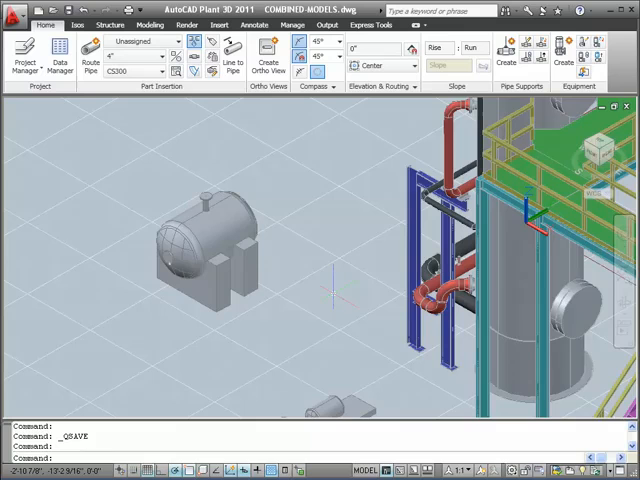
Model a mesh cylinder beside the vessel and raise its top into a dome.
text(mesh)
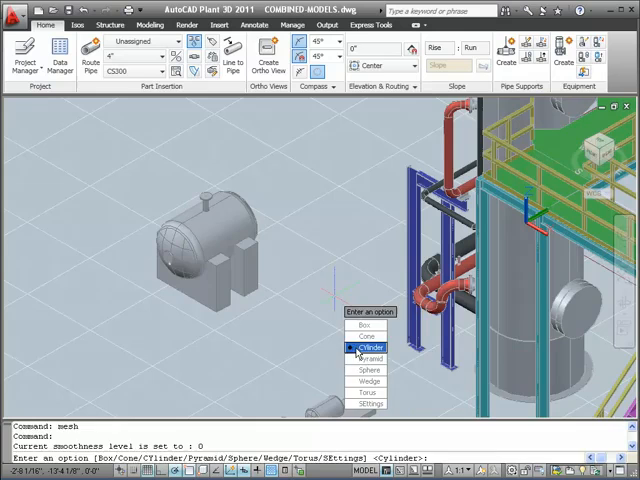
click(372, 348)
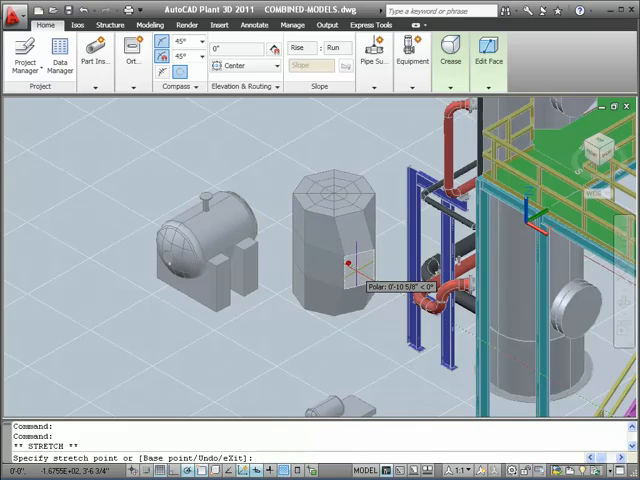
click(350, 264)
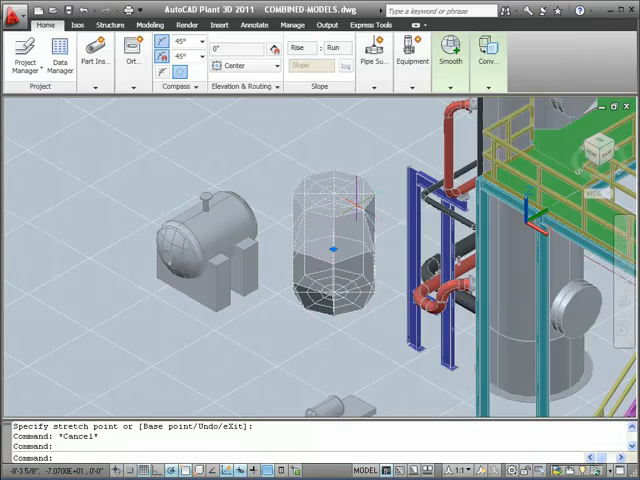
mouse_move(400, 160)
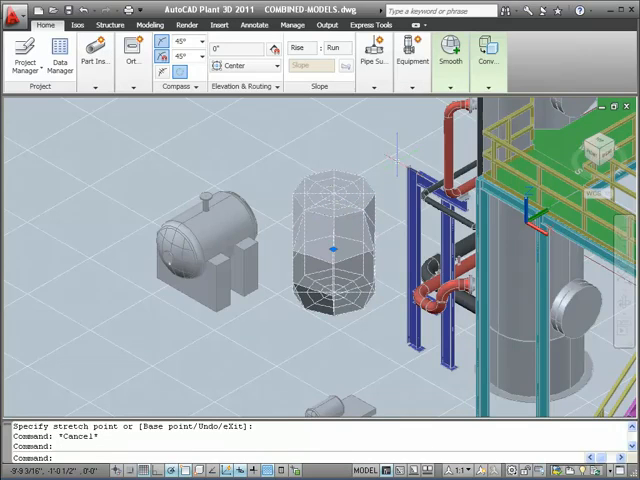
Smooth the mesh into a rounded tank and start Convert to Equipment.
click(452, 56)
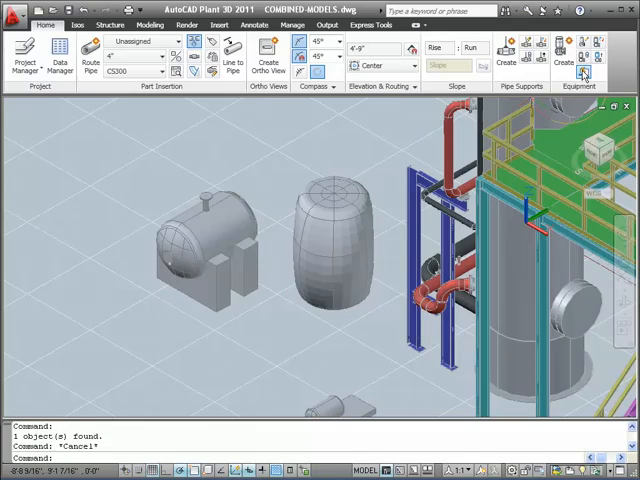
click(596, 44)
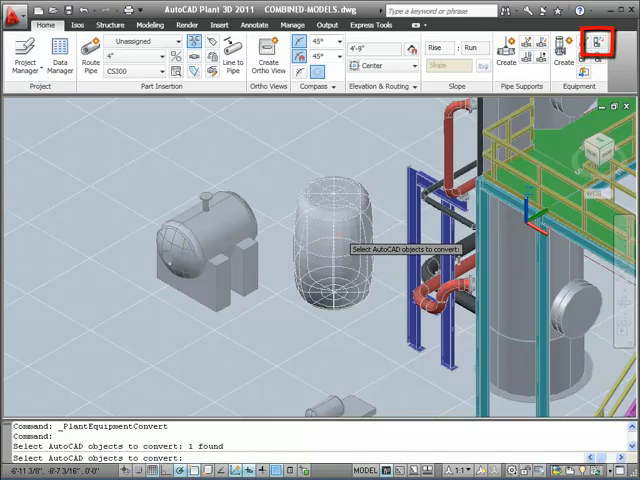
Convert the mesh shape into a Vessel piece of equipment.
click(598, 44)
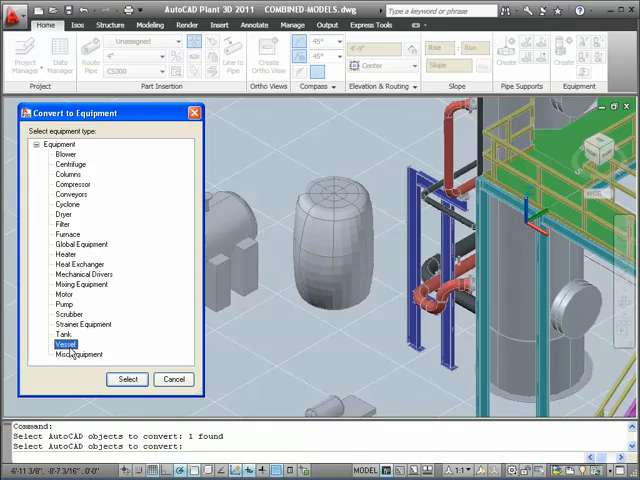
click(128, 380)
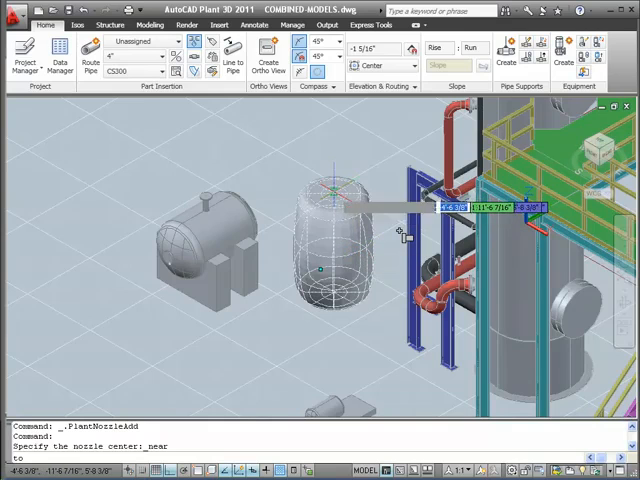
mouse_move(330, 200)
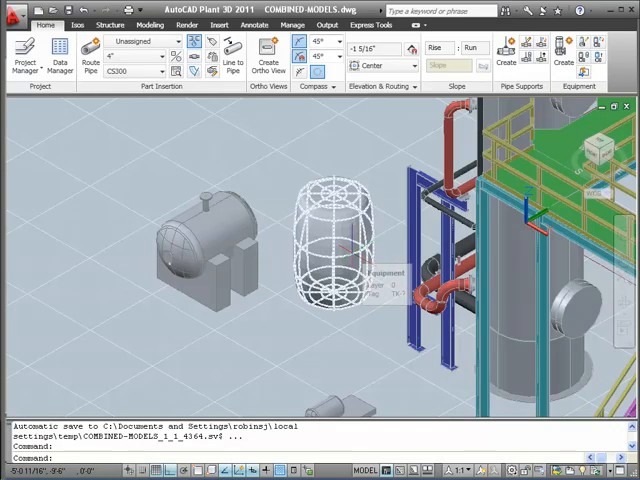
Place a nozzle at the top center of the converted mesh vessel.
click(330, 250)
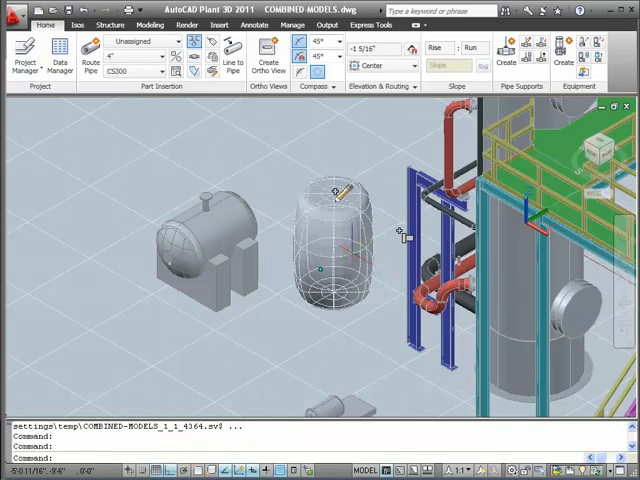
mouse_move(330, 190)
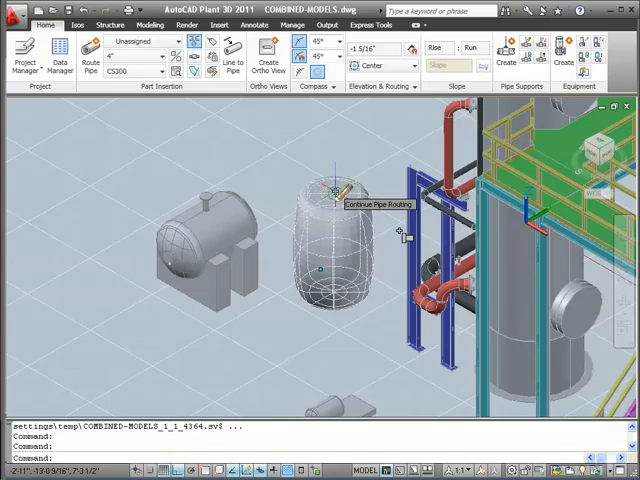